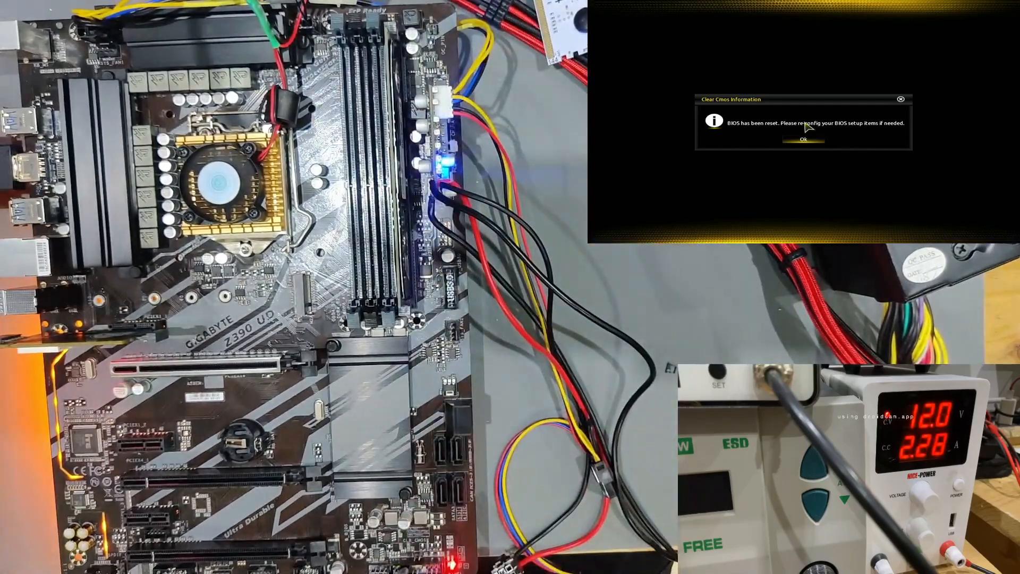
Step: Acknowledge the Clear CMOS Information notice to reach the Boot failure detected menu
left_click(805, 140)
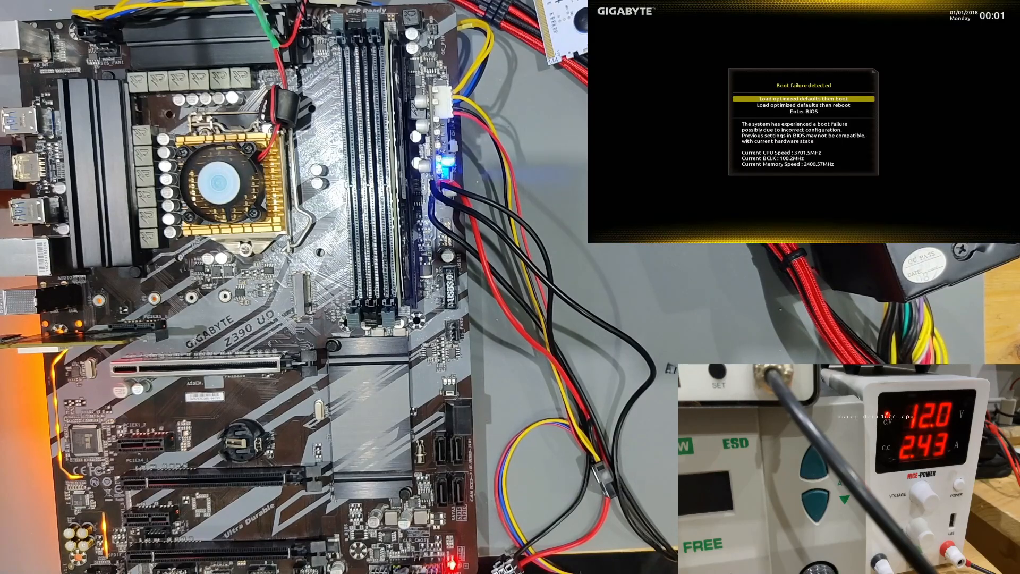